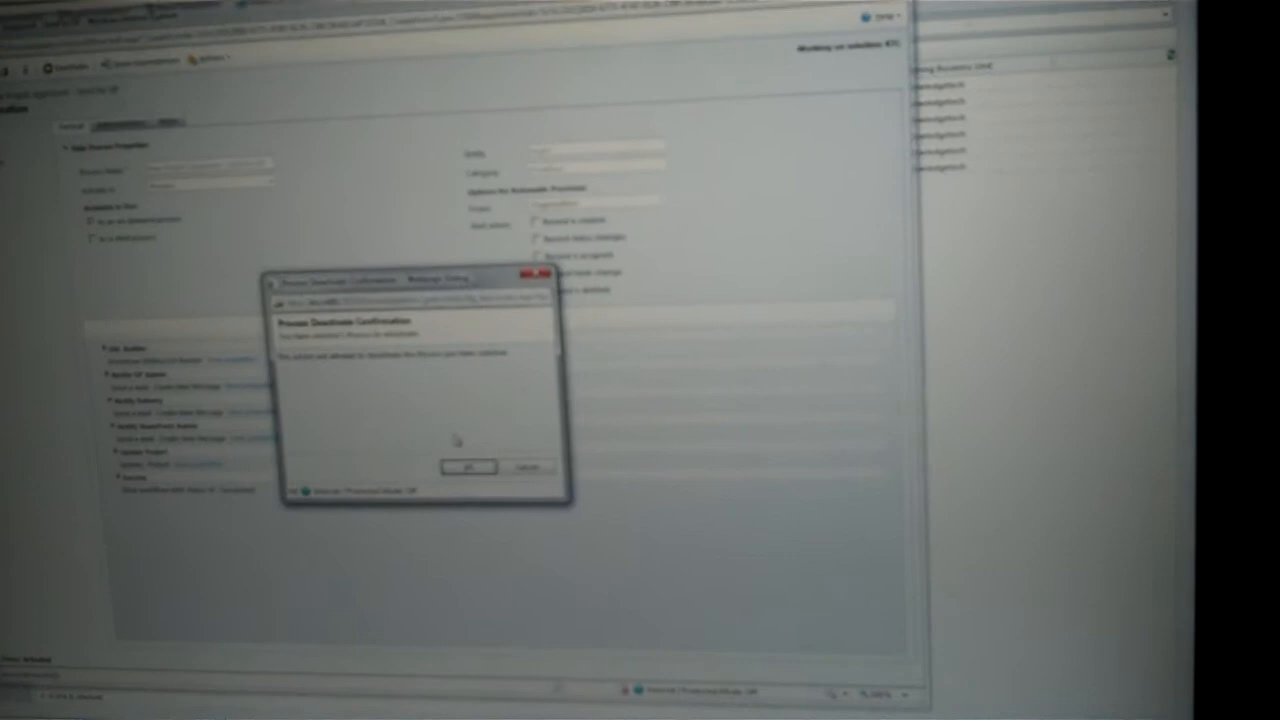
Confirm the Process Deactivate Confirmation dialog with OK to deactivate the workflow.
click(467, 466)
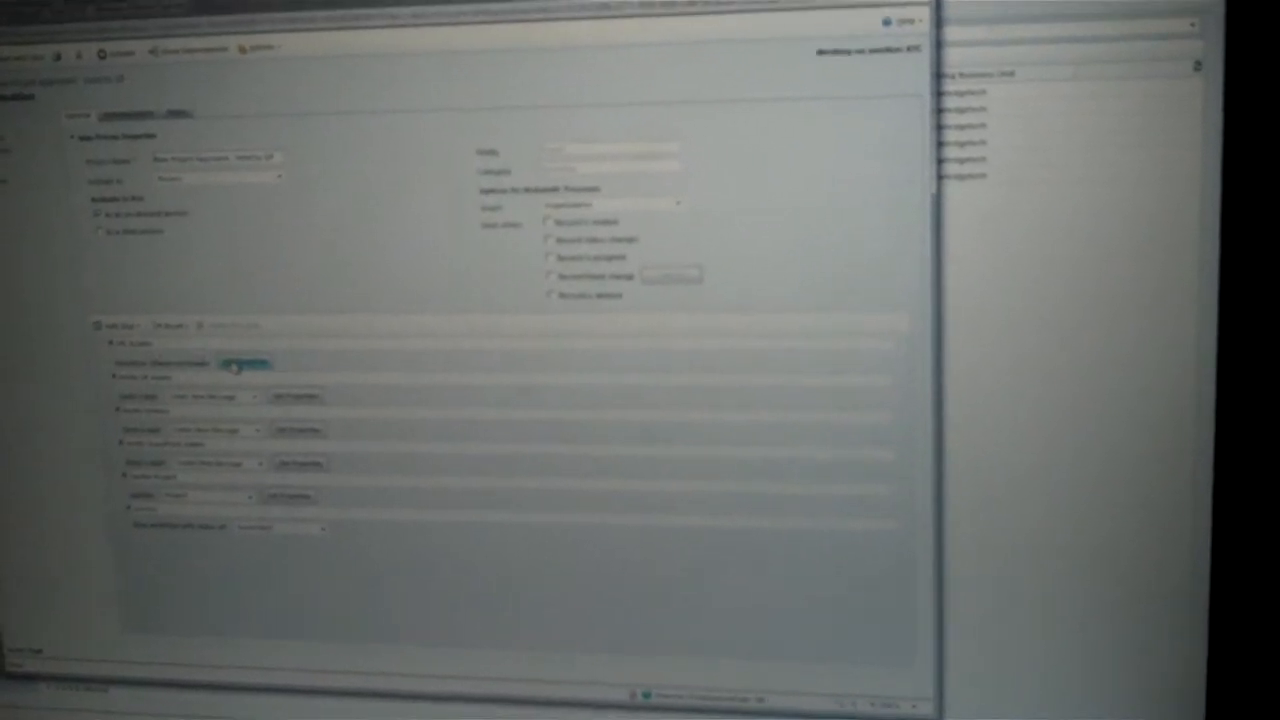
Show the menu of available step types from the process designer's Add Step button.
click(120, 325)
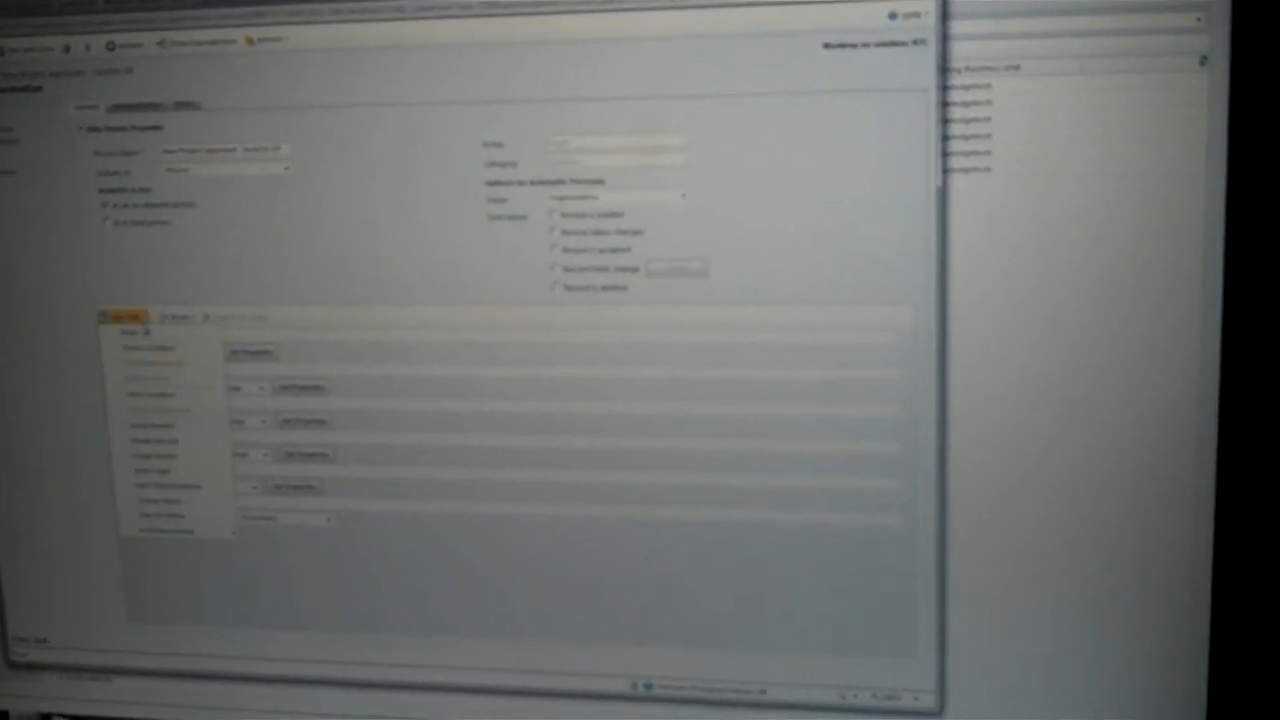